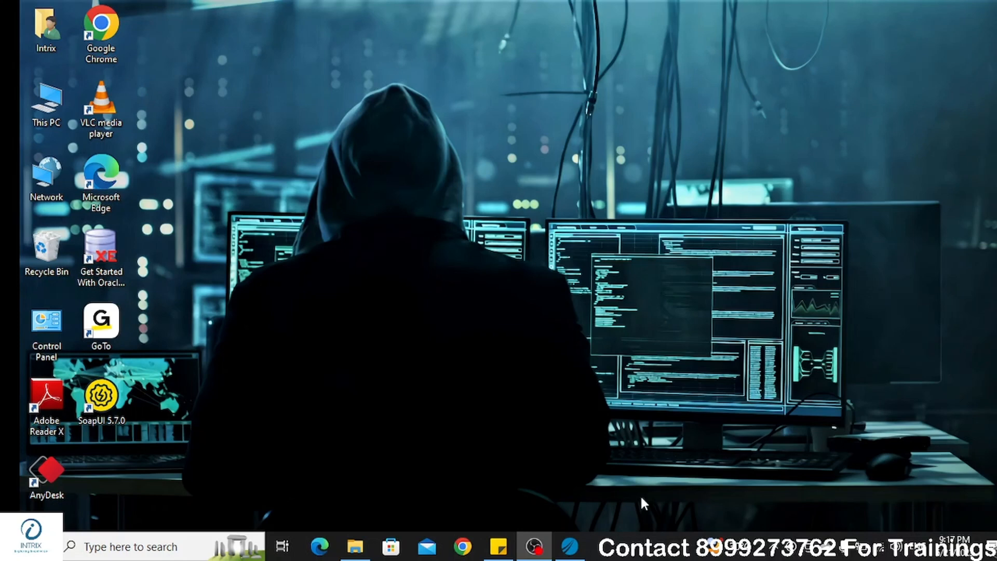
{"action": "mouse_move", "coordinate": [565, 391]}
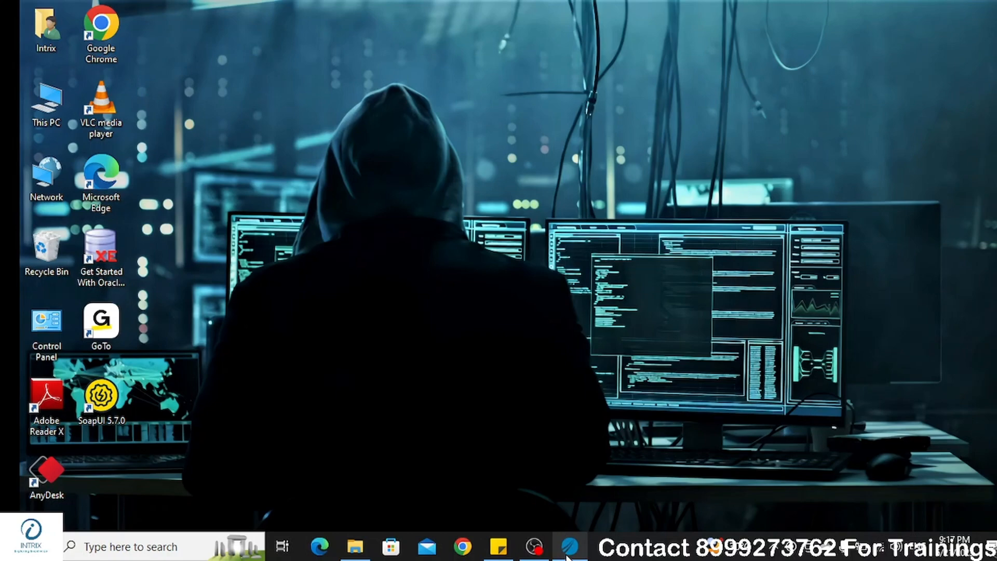
Run the JDBC Connection test and dismiss the 'Failed to find or load the JDBC driver' error.
{"action": "left_click", "coordinate": [568, 546]}
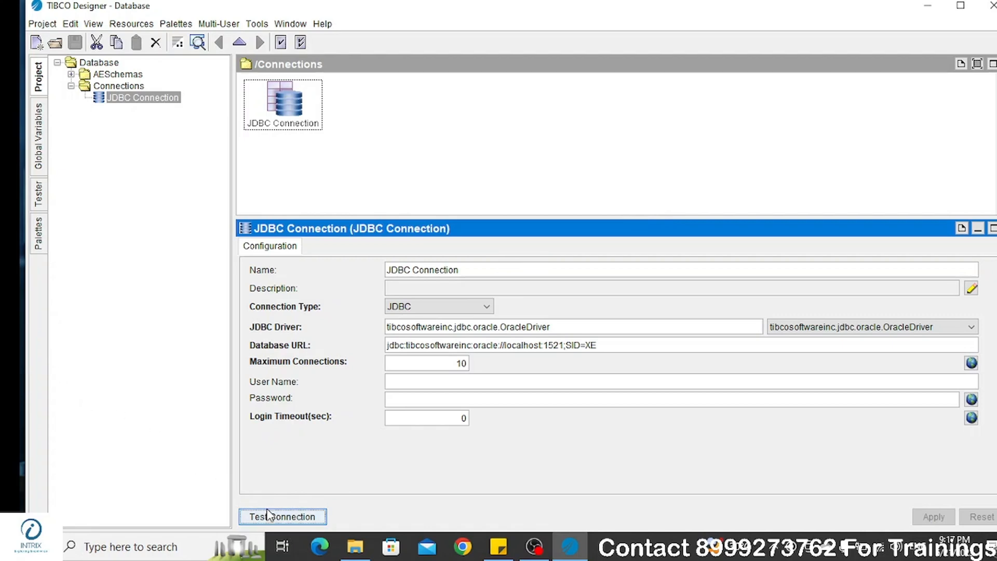
{"action": "left_click", "coordinate": [281, 516]}
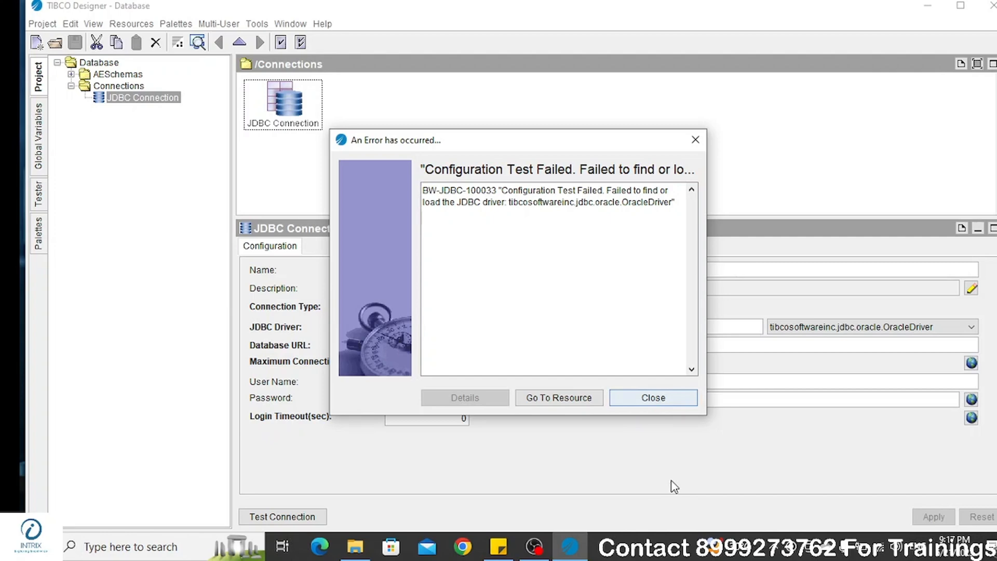
{"action": "left_click", "coordinate": [651, 398]}
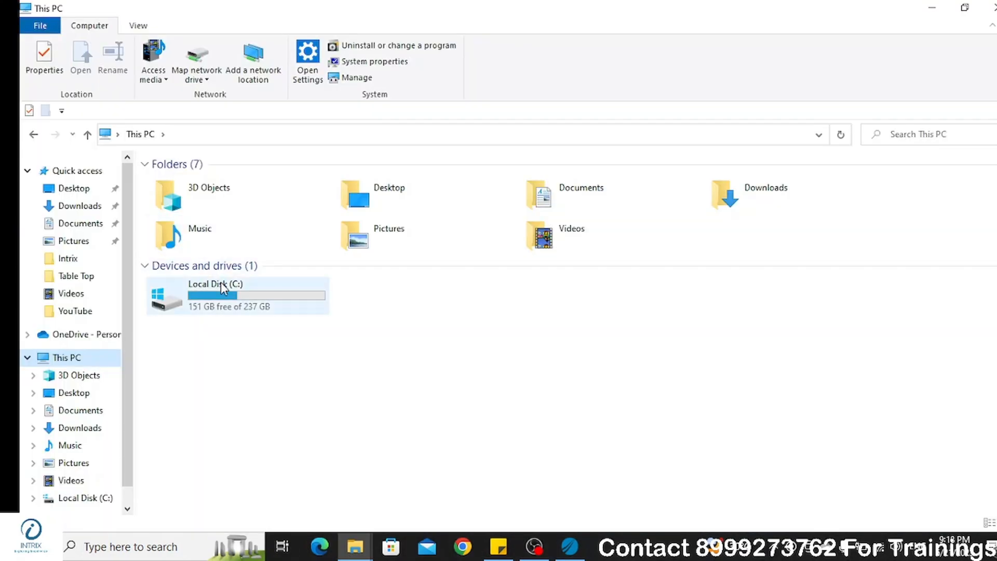
Browse from Local Disk (C:) through TIBCOBW5 into tpcl\5.10.
{"action": "double_click", "coordinate": [216, 295]}
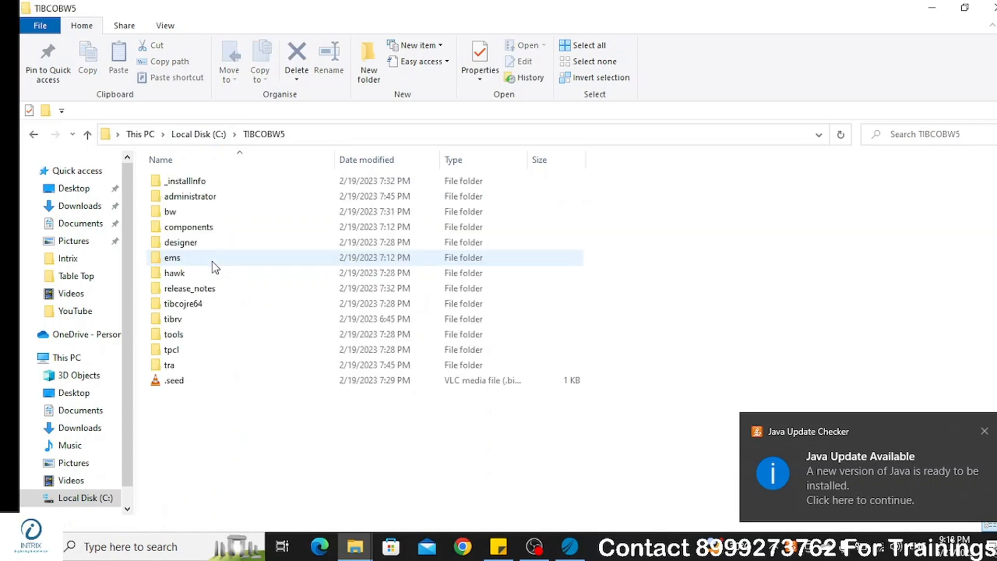
{"action": "left_click", "coordinate": [190, 212]}
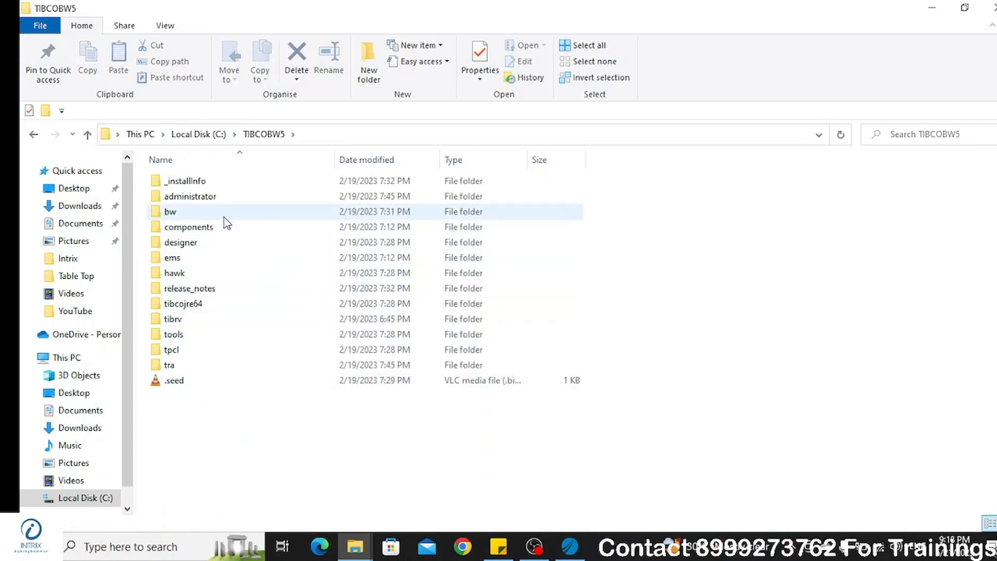
{"action": "mouse_move", "coordinate": [183, 349]}
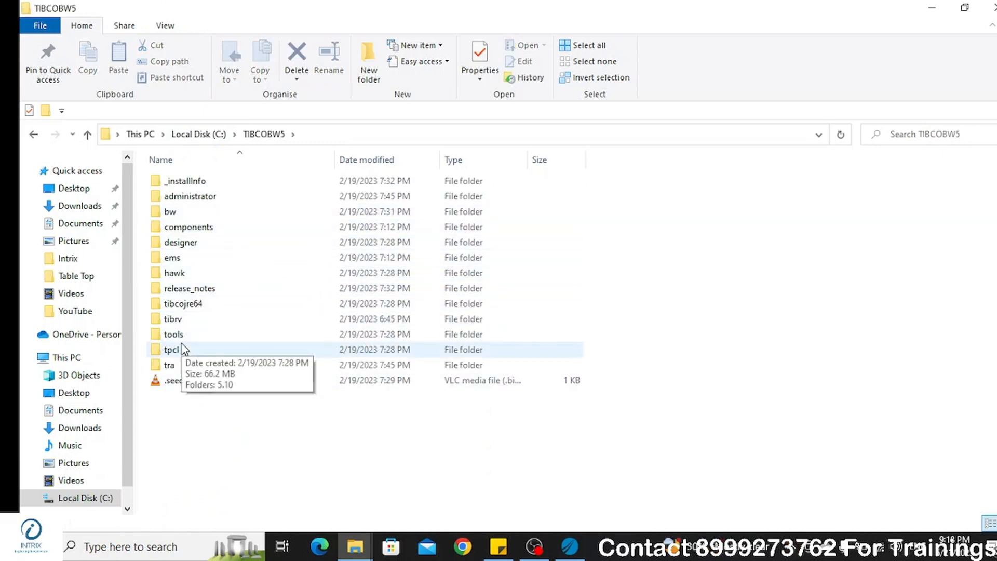
{"action": "double_click", "coordinate": [170, 349]}
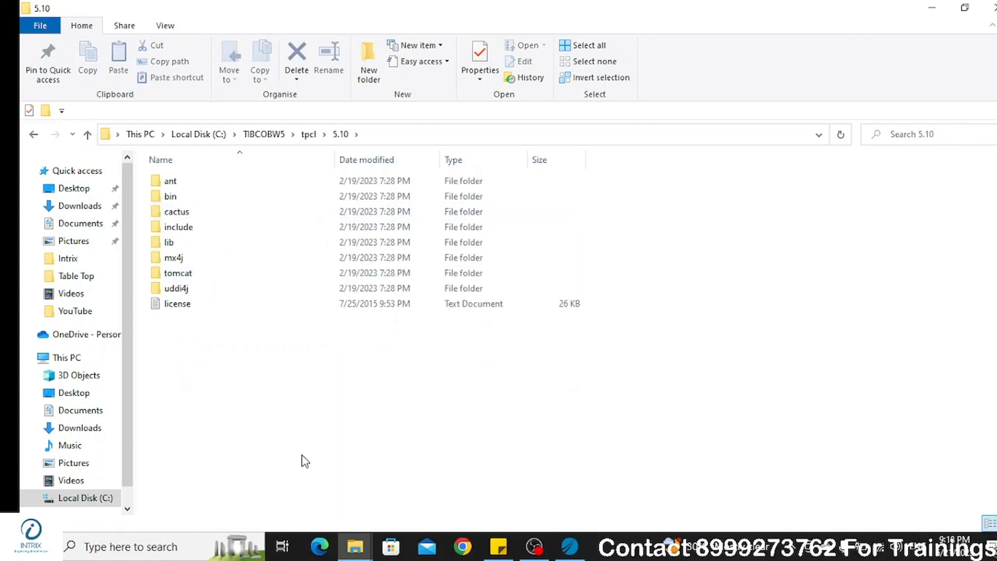
{"action": "mouse_move", "coordinate": [339, 536]}
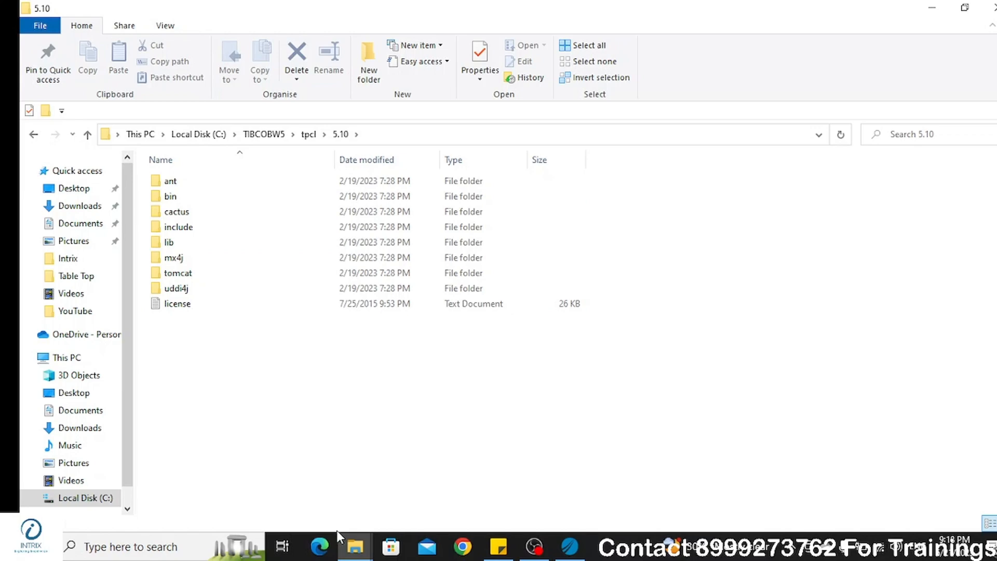
Open the jdbc folder under Downloads\JDBC Issue listing ojdbc6 and ojdbc14 jars.
{"action": "left_click", "coordinate": [79, 427]}
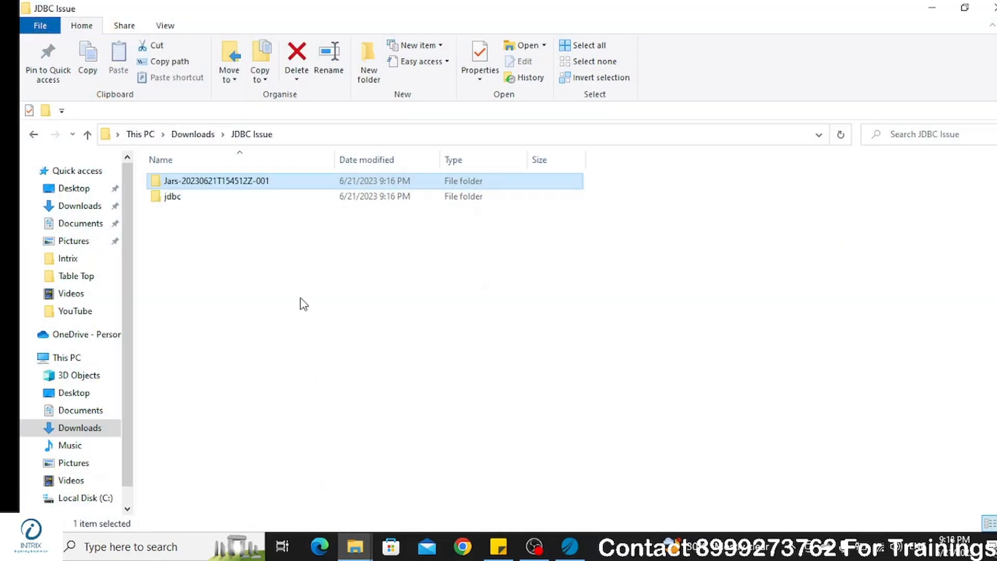
{"action": "double_click", "coordinate": [172, 195]}
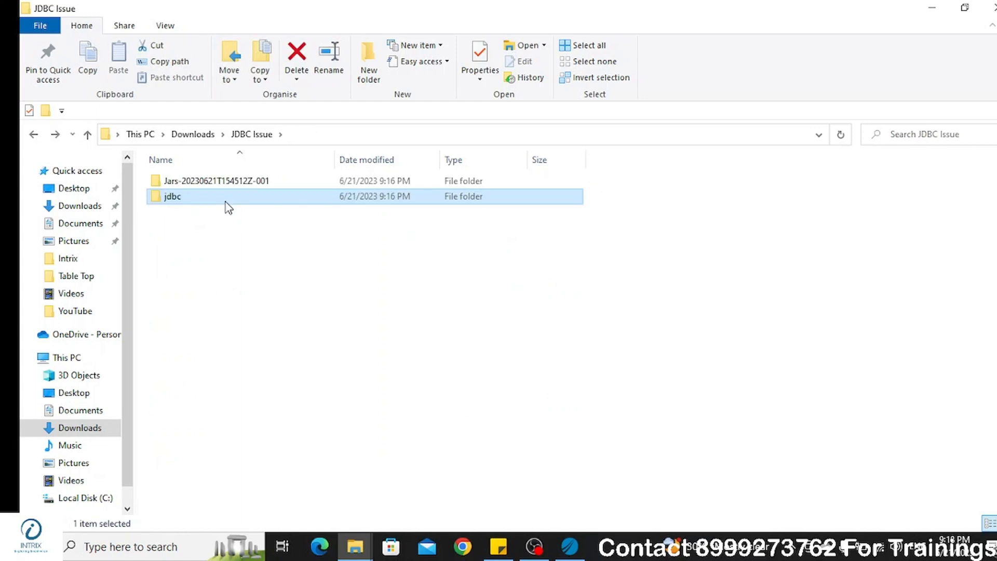
{"action": "double_click", "coordinate": [172, 195]}
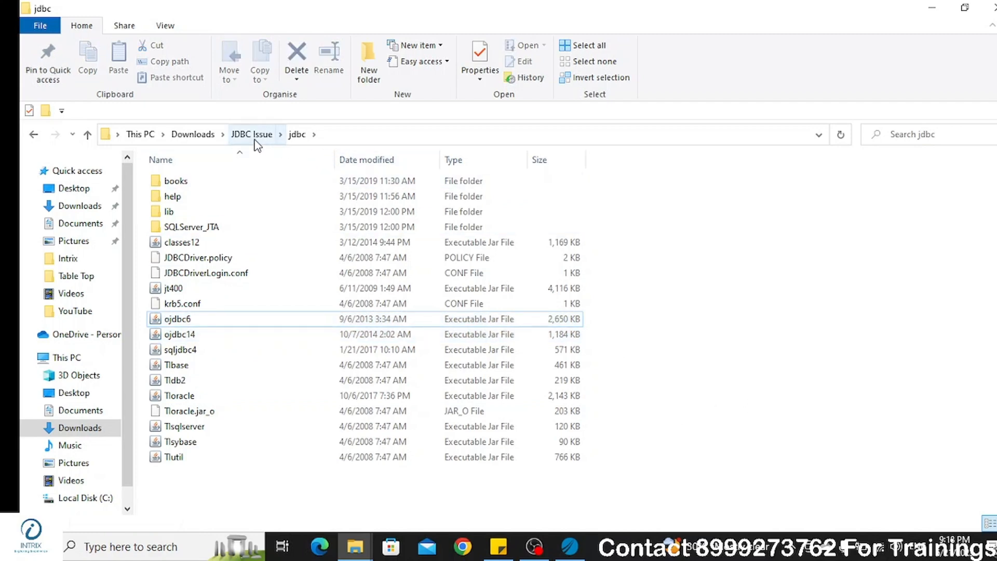
Copy the driver jars and paste them into C:\TIBCOBW5\tpcl\5.10.
{"action": "right_click", "coordinate": [172, 196]}
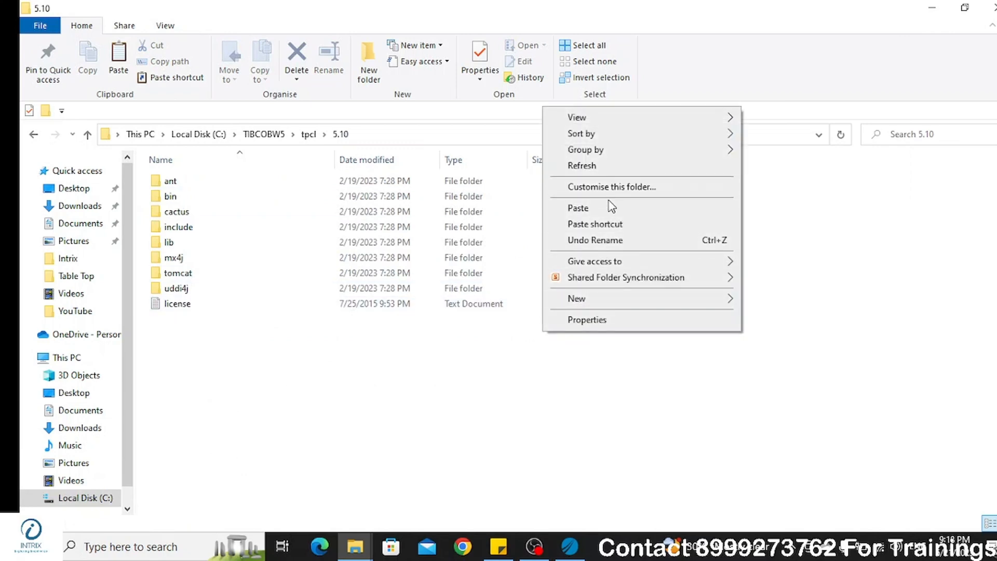
{"action": "left_click", "coordinate": [578, 208]}
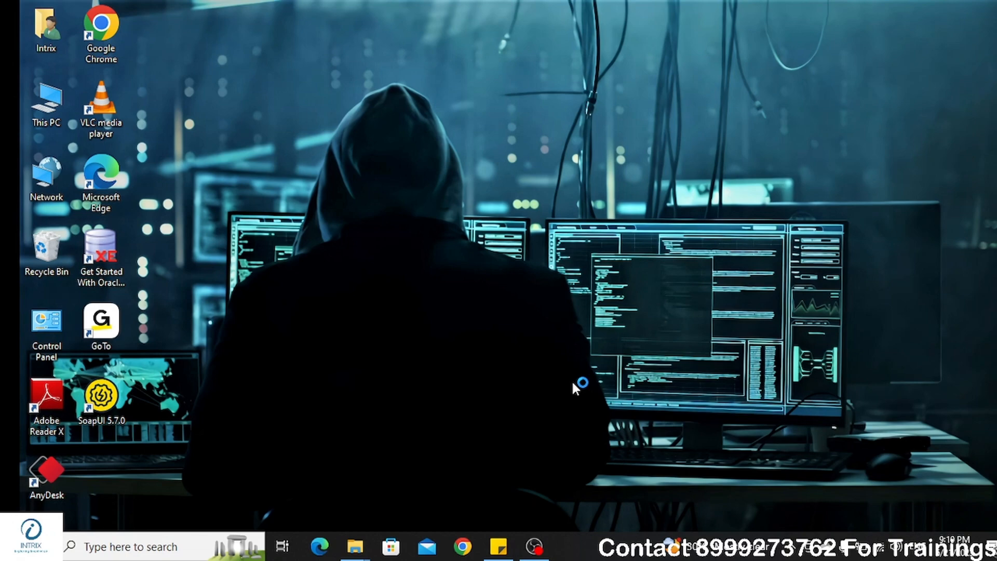
{"action": "mouse_move", "coordinate": [567, 391]}
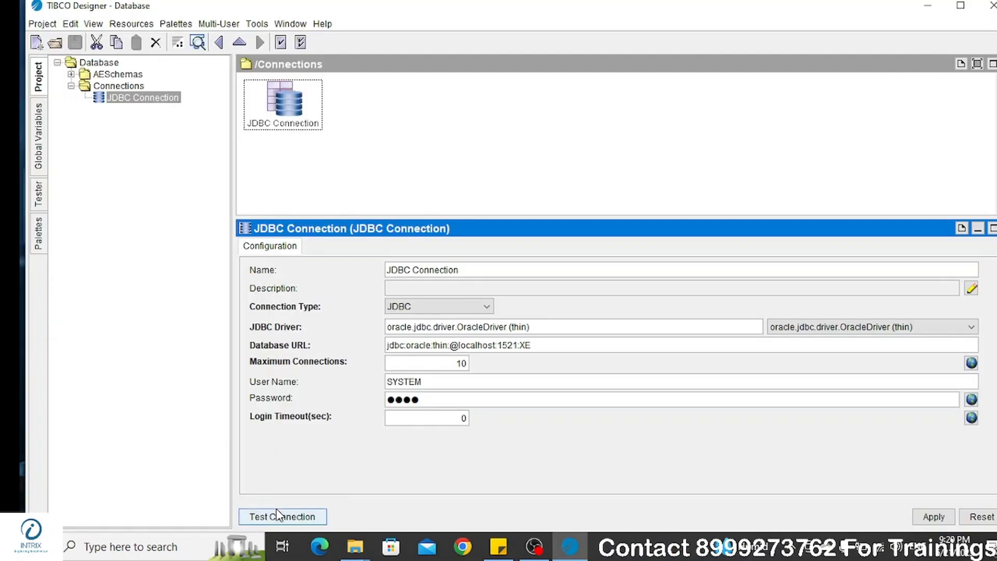
Rerun the JDBC Connection test against Oracle 10g Express and acknowledge the success message.
{"action": "left_click", "coordinate": [282, 516]}
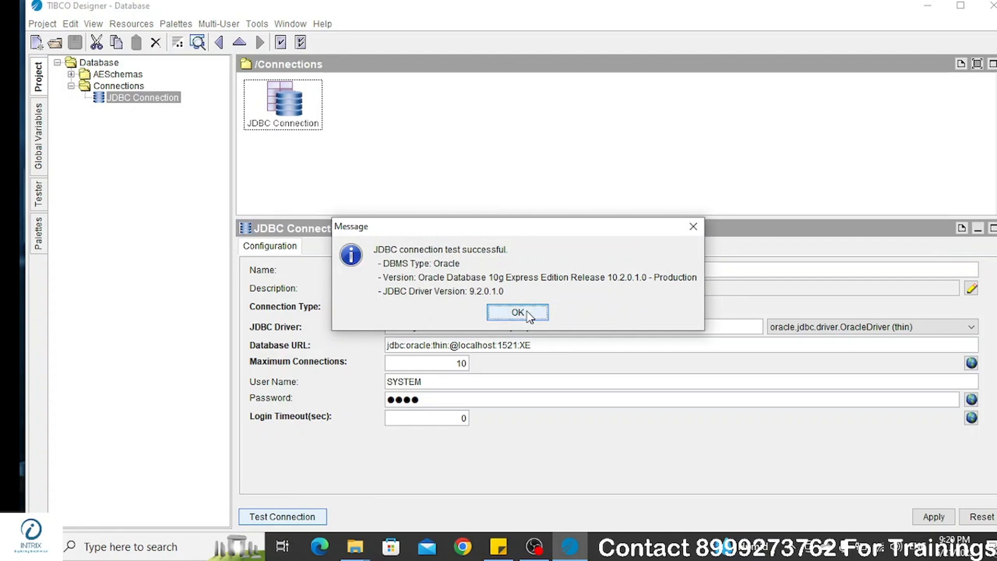
{"action": "left_click", "coordinate": [517, 312]}
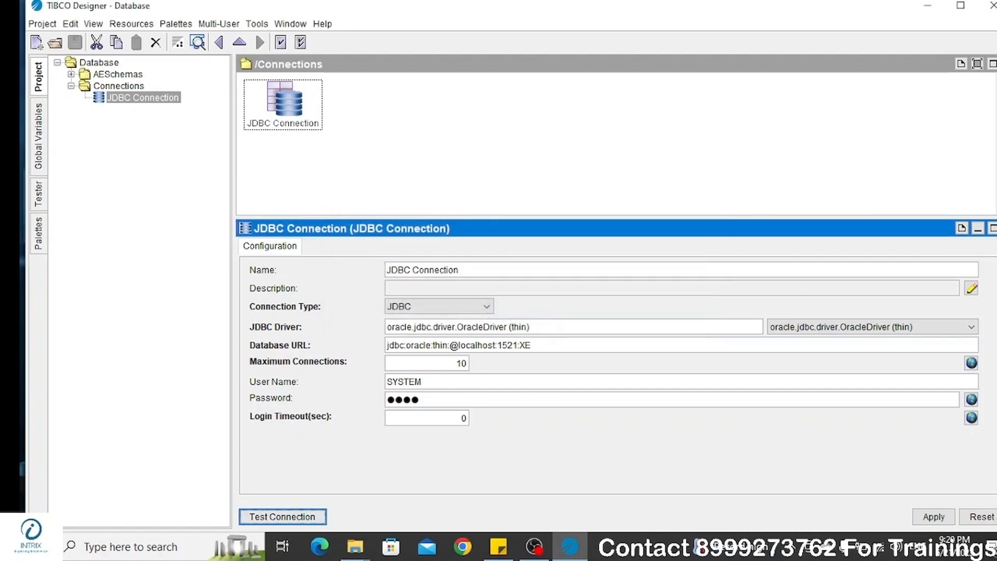